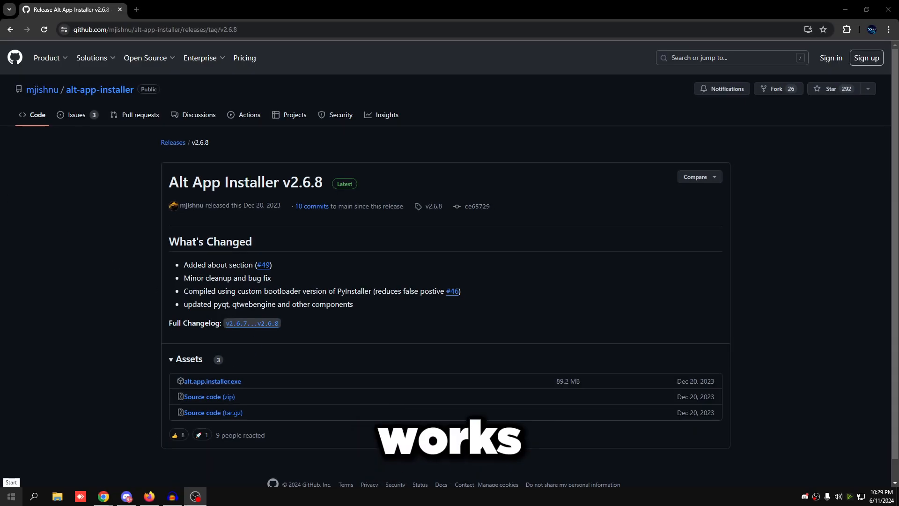
# Step: Review the installed apps list under Settings > Apps & features, then close Settings
pyautogui.click(217, 497)
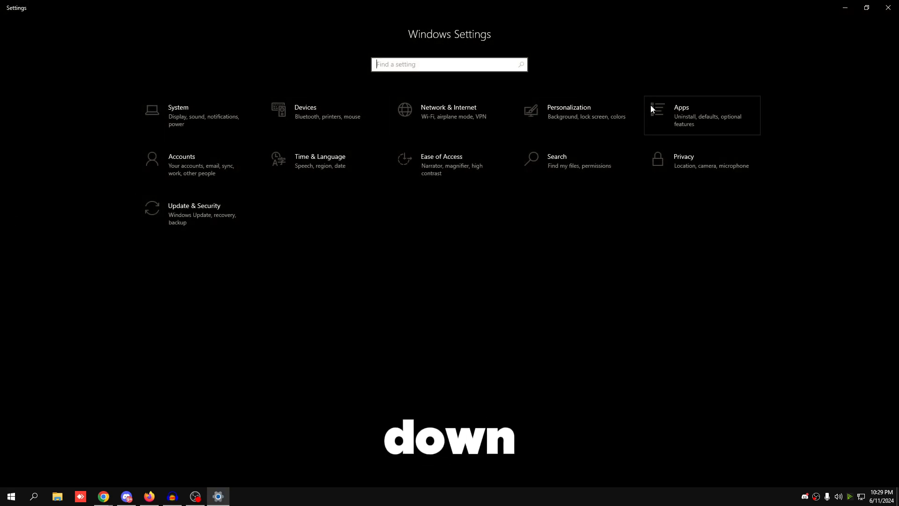
pyautogui.click(681, 114)
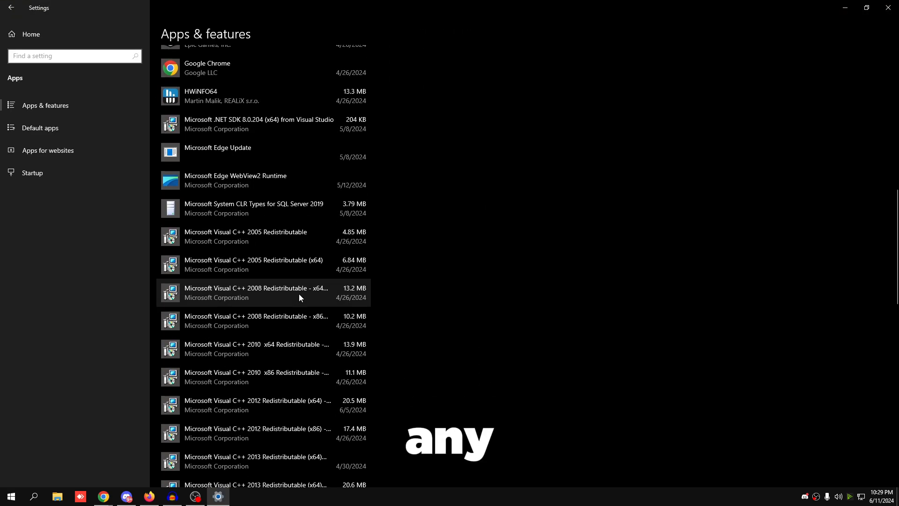
pyautogui.scroll(-3)
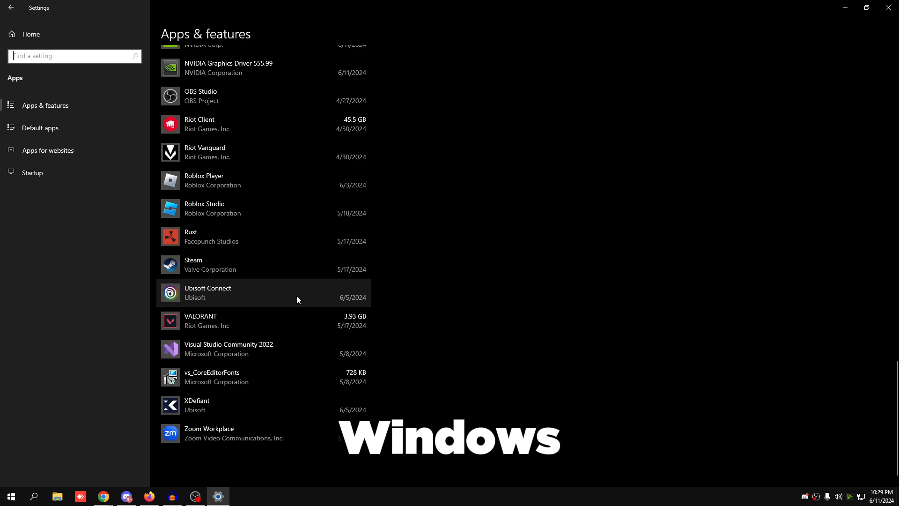
pyautogui.click(102, 497)
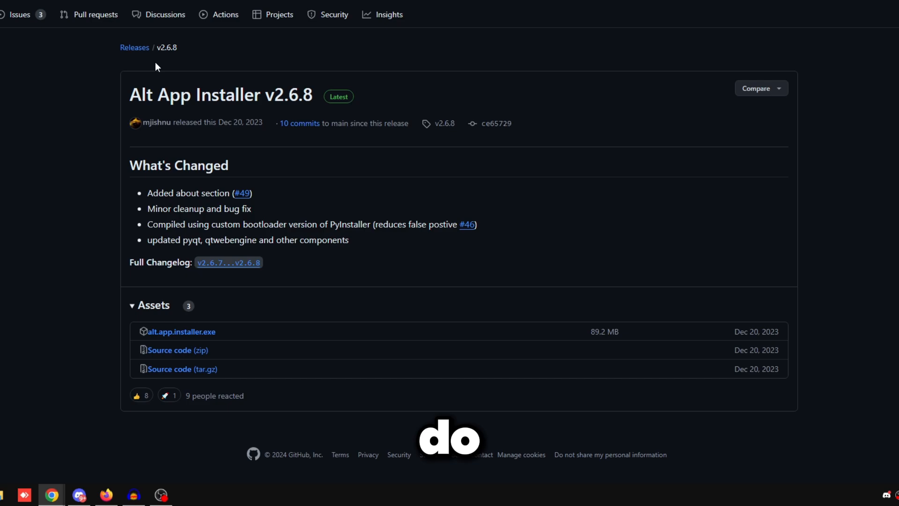
# Step: Download alt.app.installer.exe from the GitHub release into Downloads
pyautogui.scroll(-3)
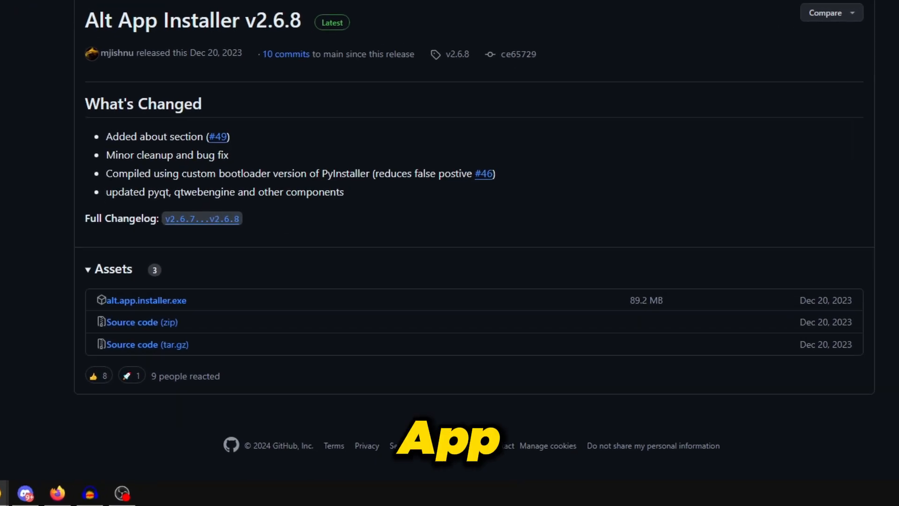
pyautogui.click(146, 300)
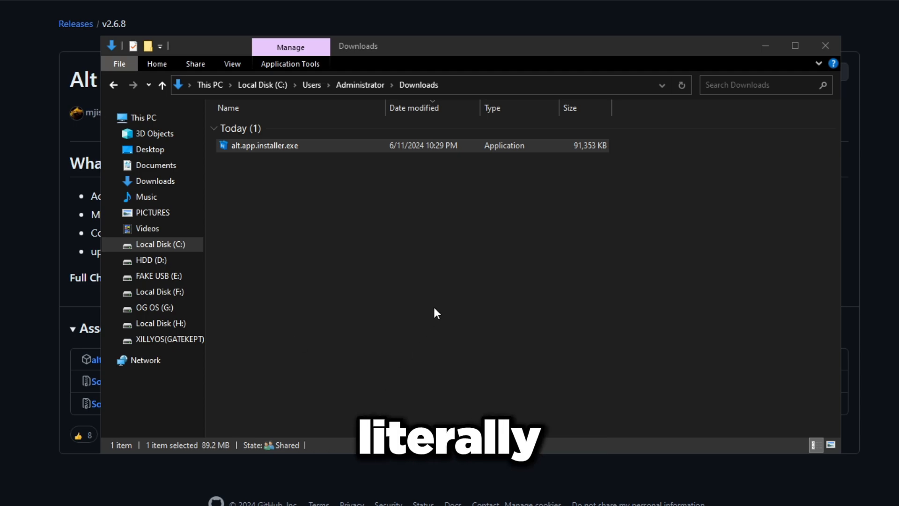
# Step: Extract alt.app.installer.exe into the Downloads folder
pyautogui.doubleClick(264, 145)
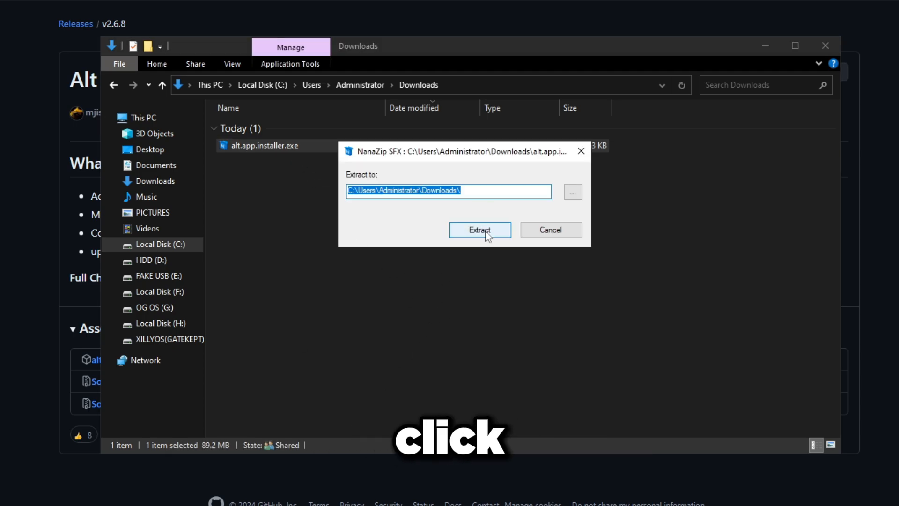
pyautogui.click(480, 230)
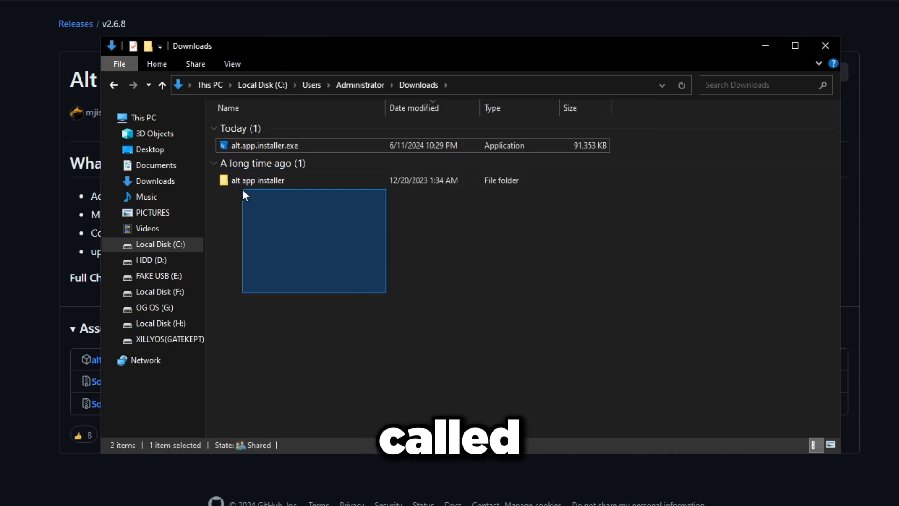
# Step: Launch alt app installer.exe from the extracted alt app installer folder
pyautogui.doubleClick(258, 180)
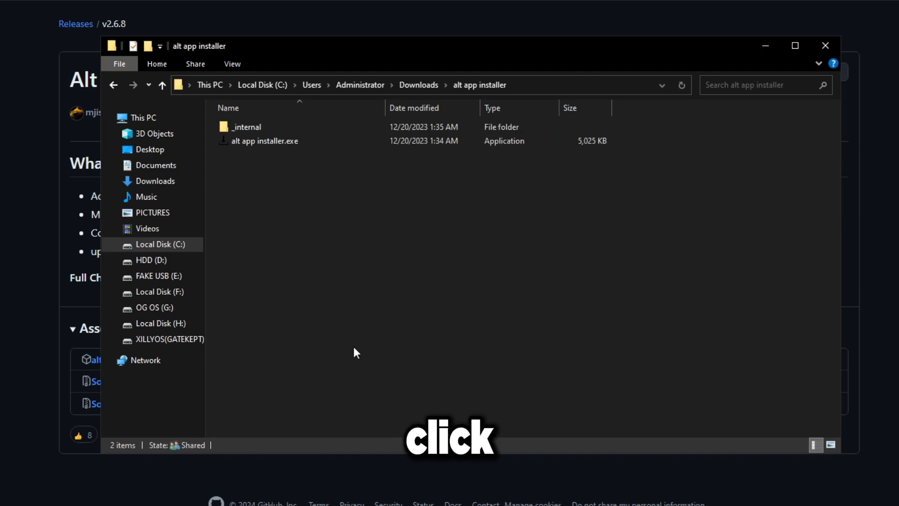
pyautogui.click(264, 141)
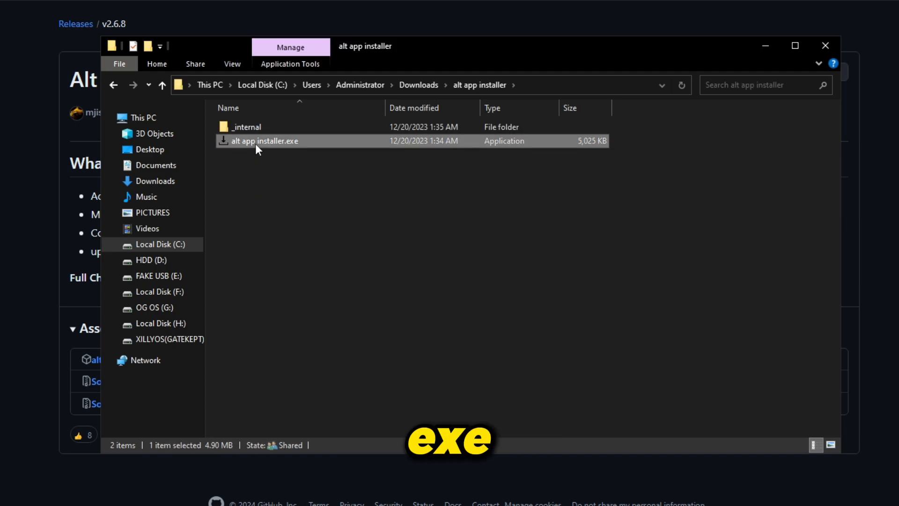
pyautogui.doubleClick(264, 140)
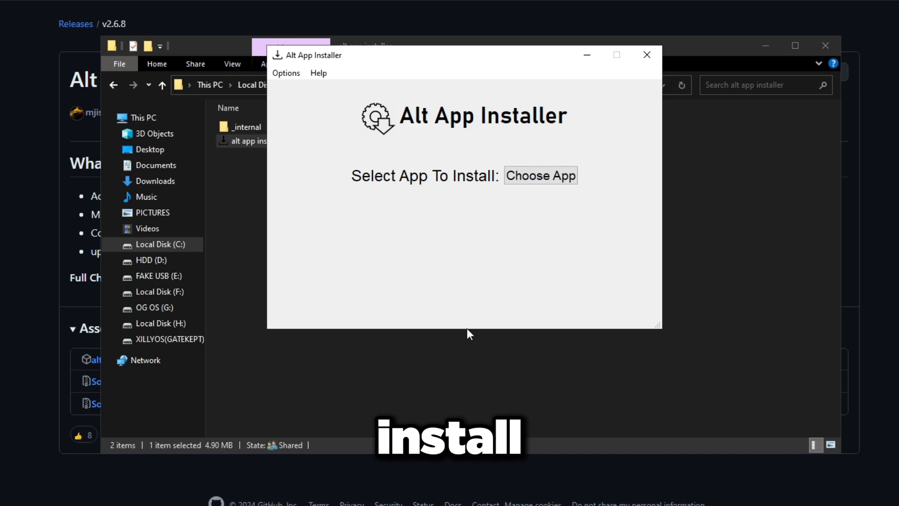
# Step: Bring up the App Selector showing the Microsoft Store home page via Choose App
pyautogui.click(540, 175)
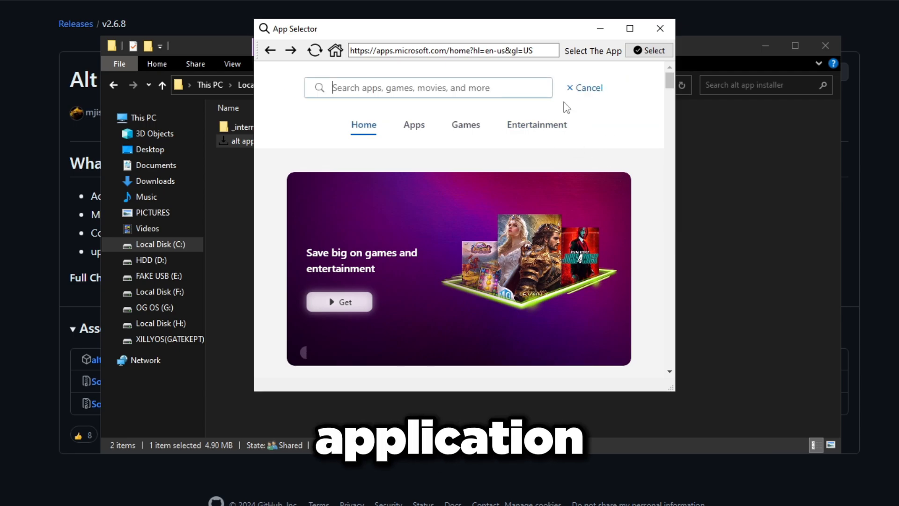
# Step: Search 'spotify', select Spotify Music and pick its file to download and install
pyautogui.write('spotify')
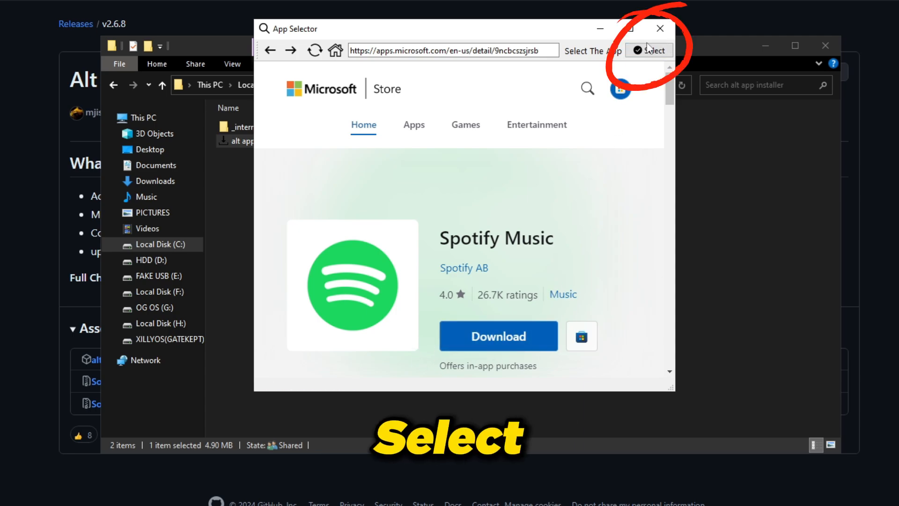
pyautogui.click(648, 51)
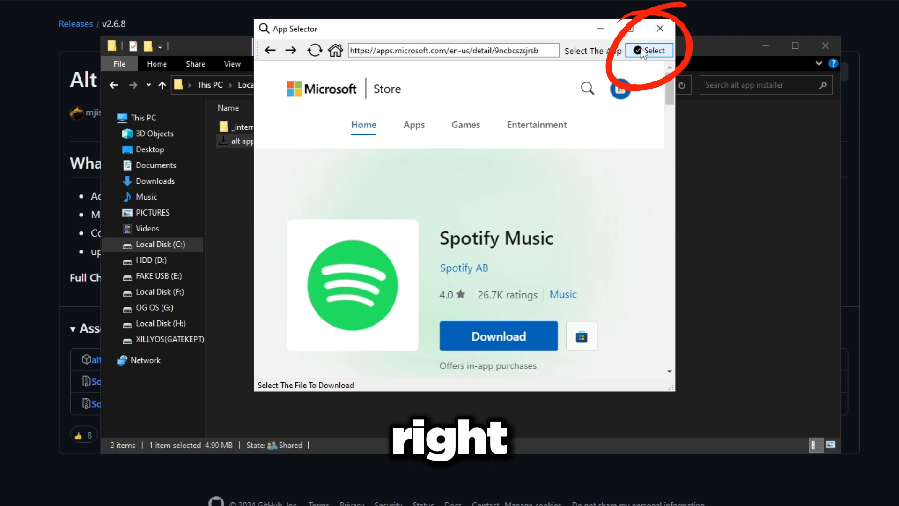
pyautogui.click(648, 51)
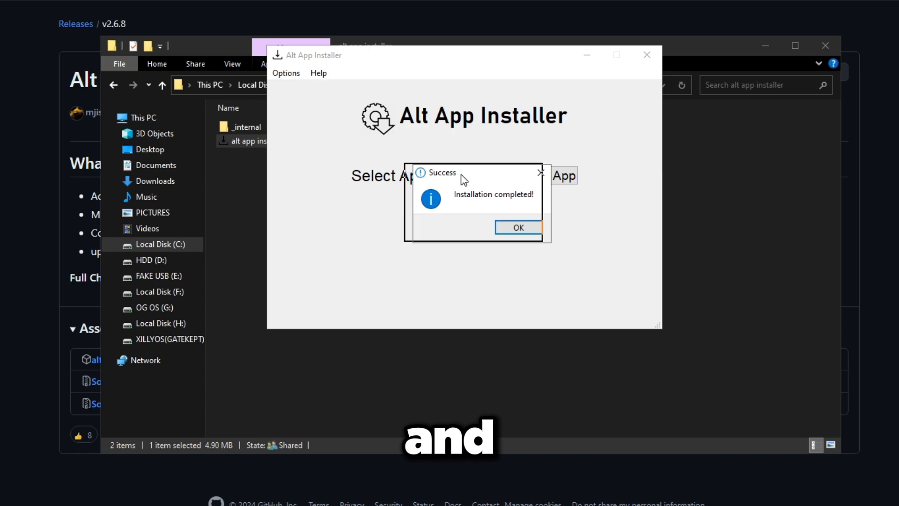
# Step: Dismiss the Success message and find Spotify as an installed app in Start search
pyautogui.click(517, 226)
pyautogui.write('spotify')
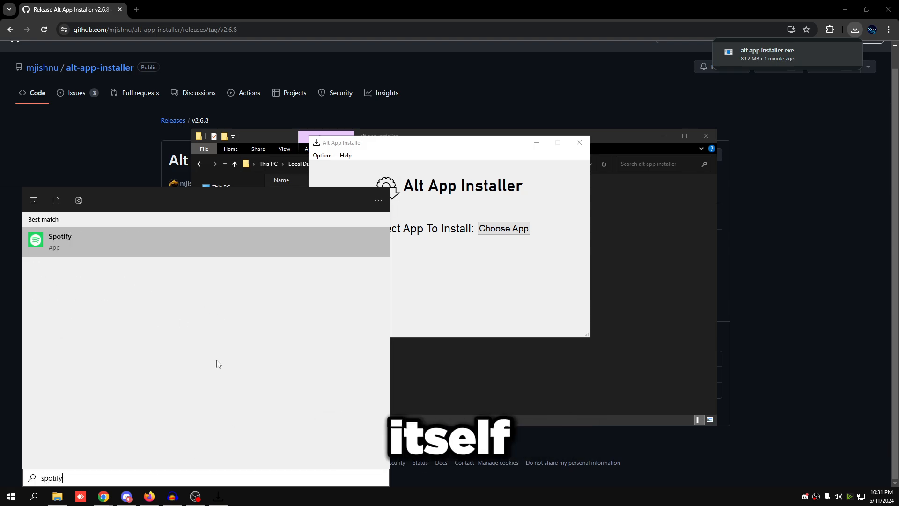
pyautogui.click(60, 241)
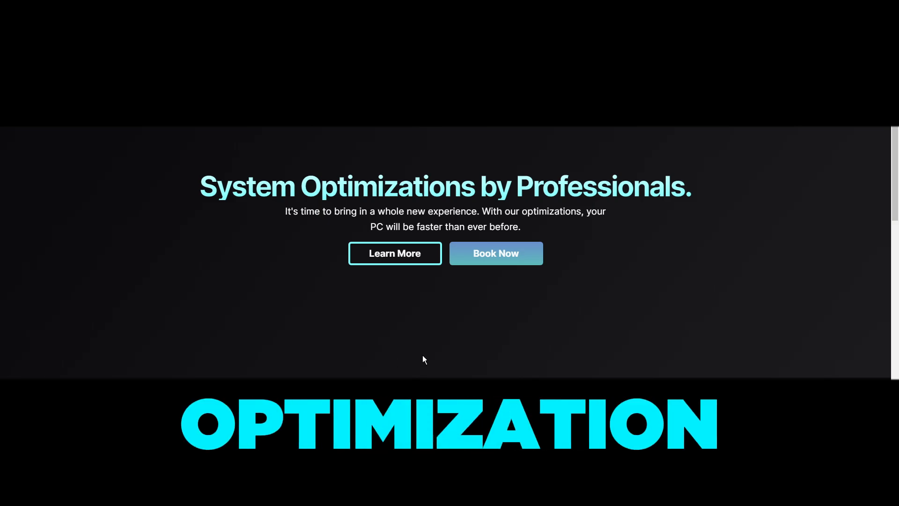
# Step: Scroll down a system optimization service webpage showing its pricing plans
pyautogui.scroll(-3)
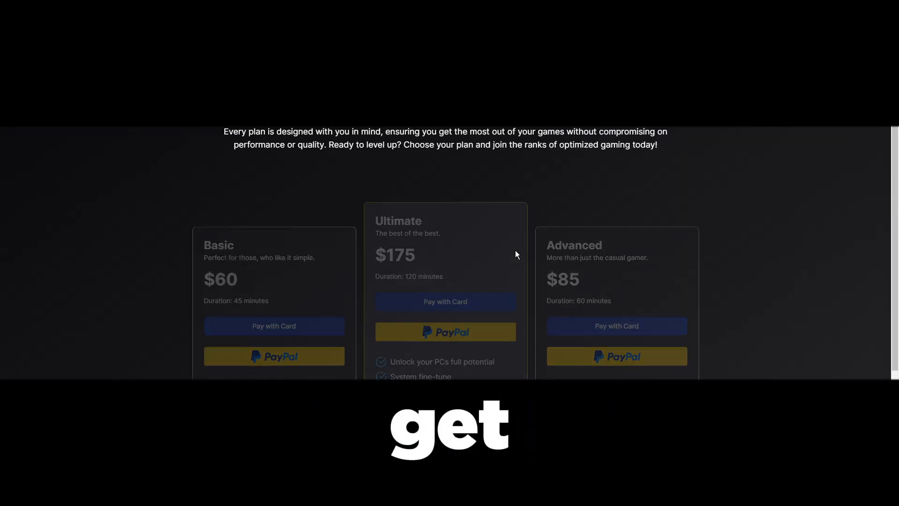